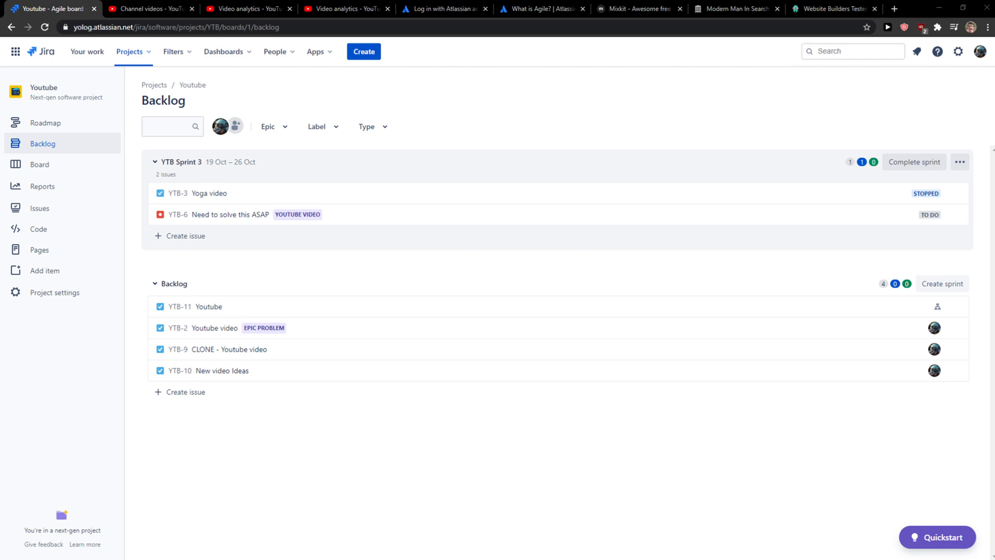
{"action": "mouse_move", "coordinate": [518, 301]}
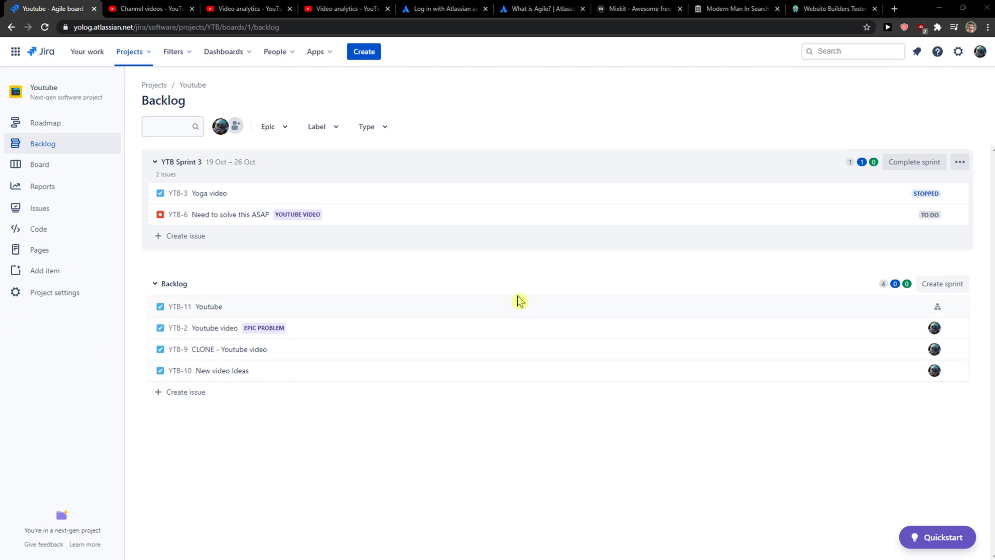
{"action": "mouse_move", "coordinate": [194, 136]}
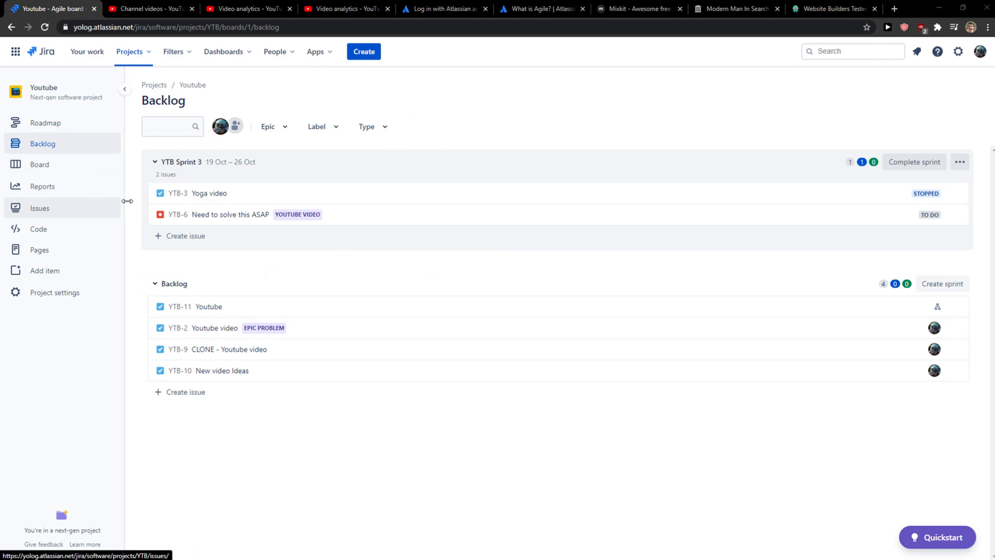
- Open backlog issue YTB-11 'Youtube' in the detail panel beside the backlog
{"action": "left_click", "coordinate": [208, 307]}
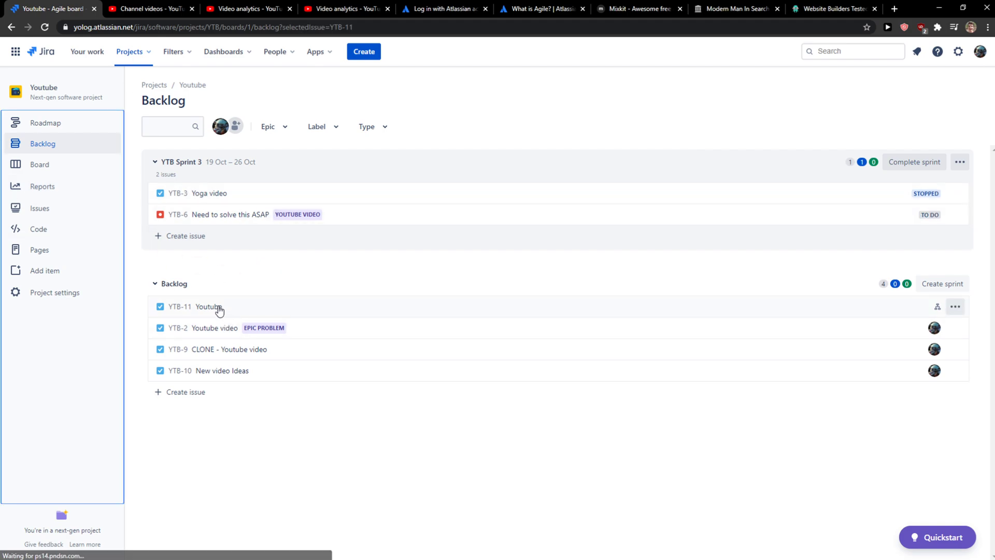
{"action": "left_click", "coordinate": [207, 306]}
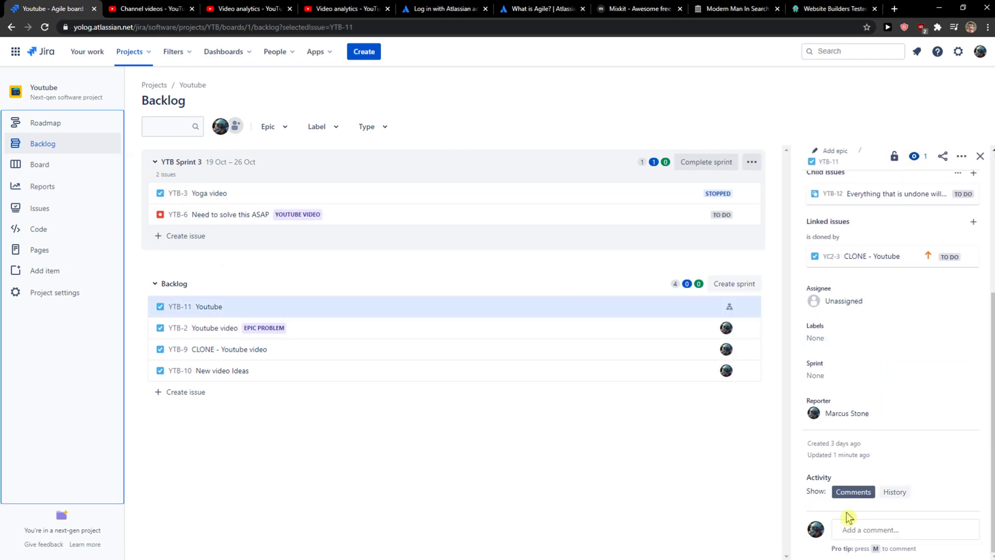
{"action": "left_click", "coordinate": [889, 529]}
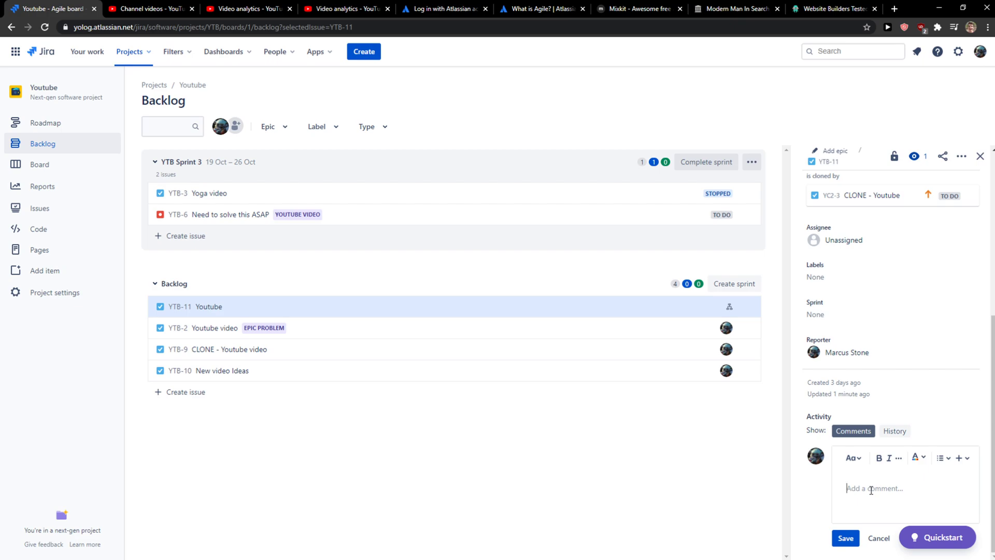
{"action": "type", "text": "@Marcus Stone"}
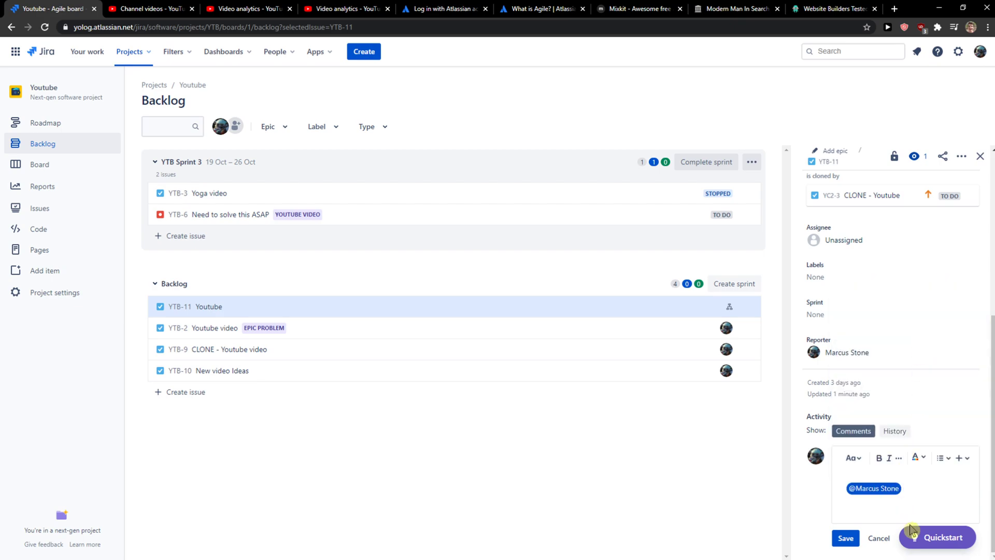
{"action": "type", "text": "H"}
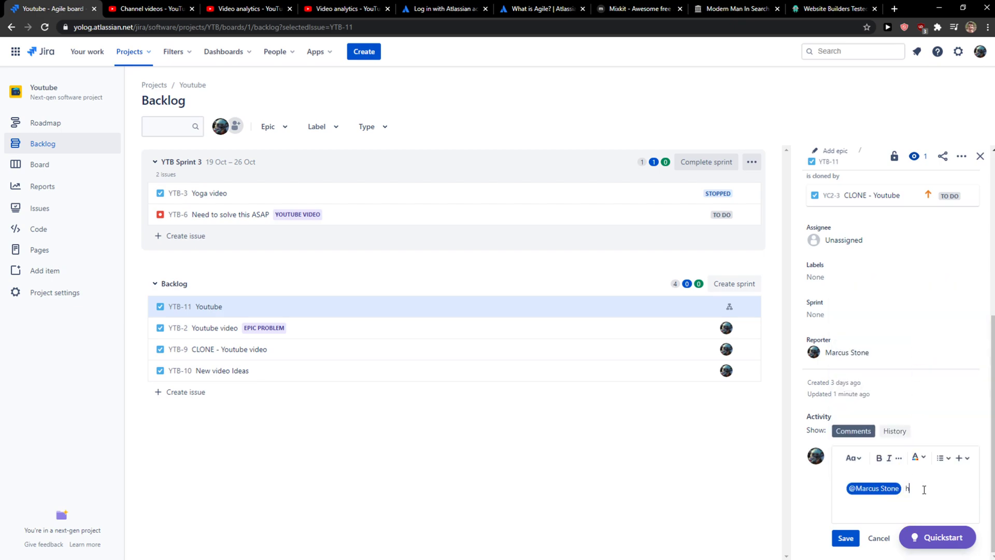
{"action": "type", "text": "ey there"}
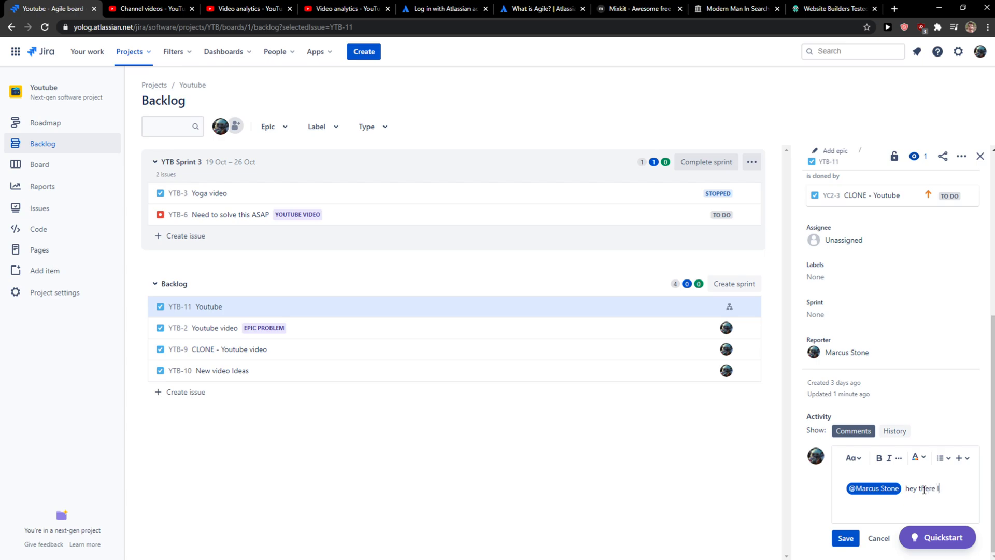
{"action": "type", "text": "look at this"}
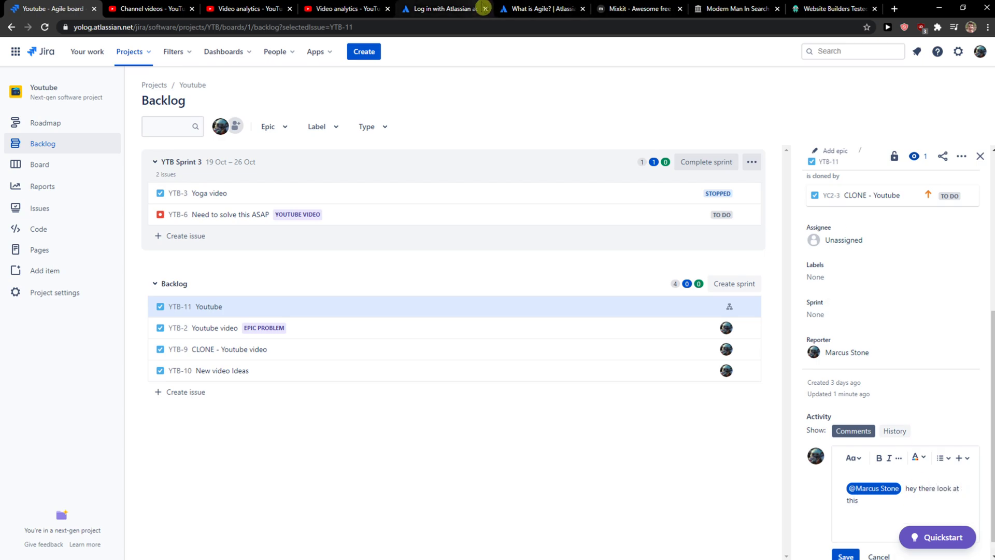
{"action": "scroll", "scroll_direction": "down", "scroll_amount": 3}
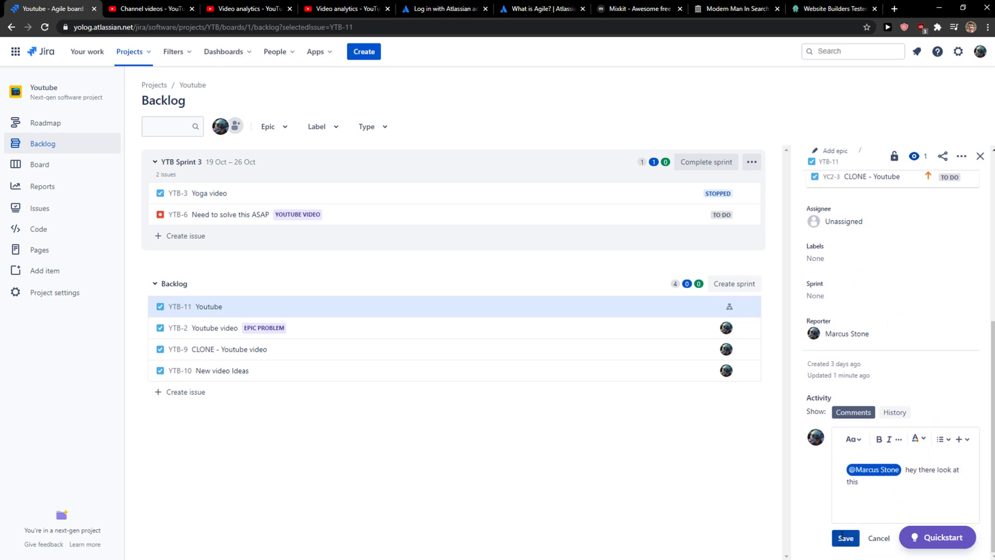
- Save the 'hey there look at this' comment and add an emoji reaction
{"action": "left_click", "coordinate": [845, 538]}
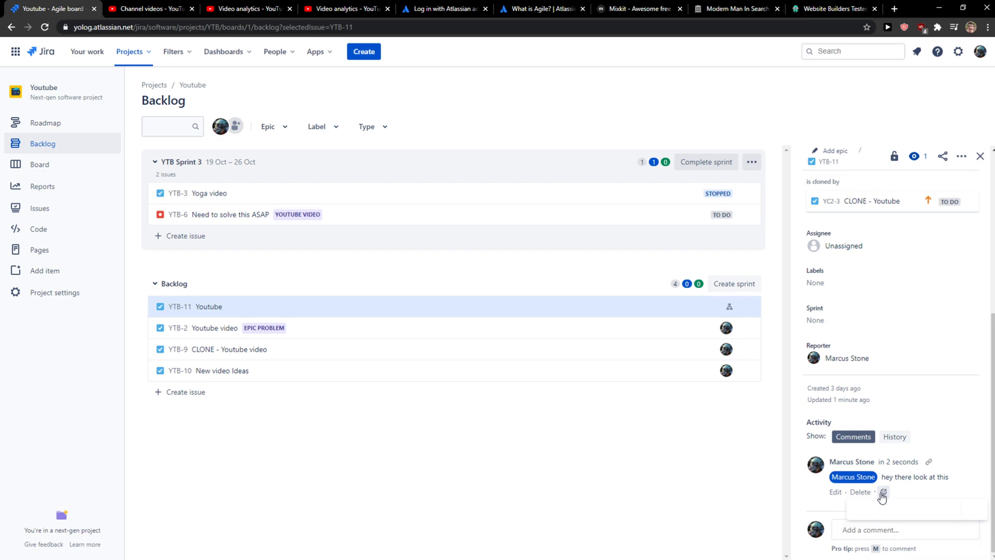
{"action": "left_click", "coordinate": [882, 493]}
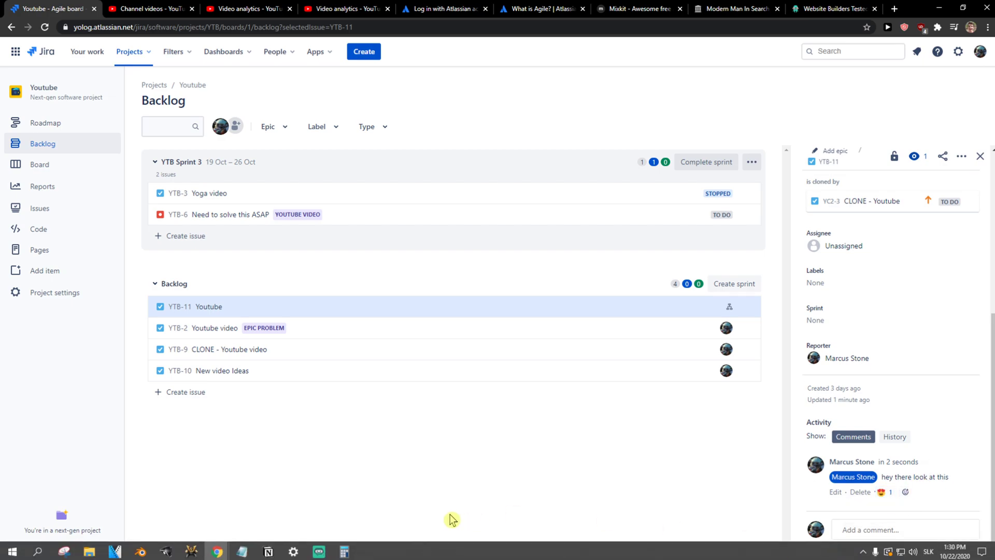